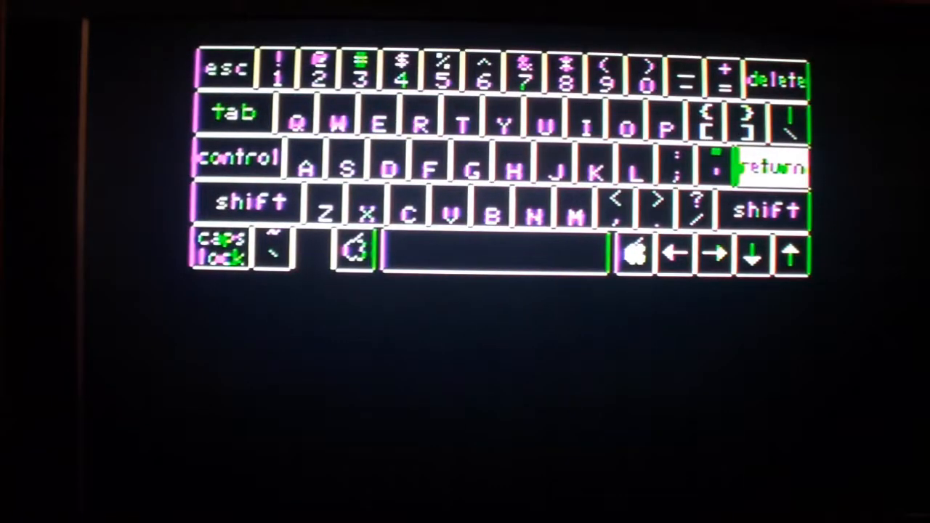
Step: Advance through the RETURN-key practice screens past the 'when in doubt' rule to the keyboard overview
{"action": "key", "text": "return"}
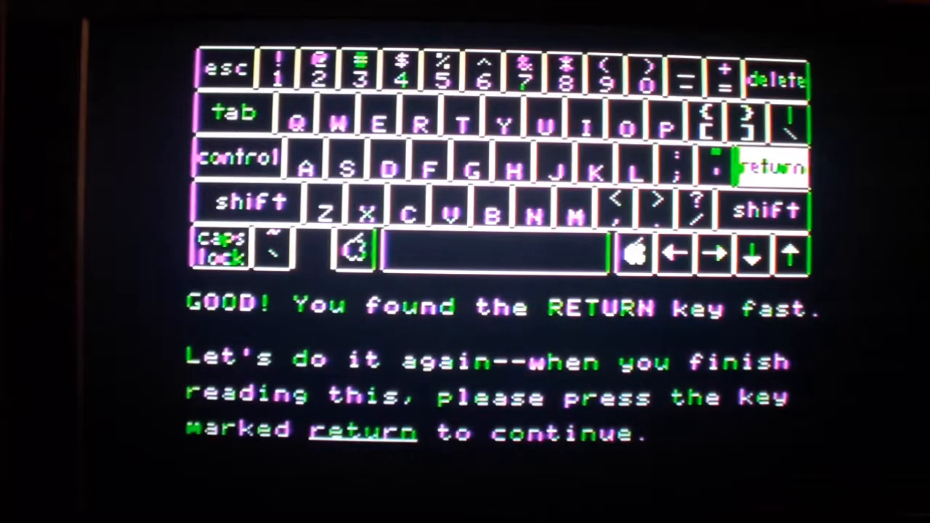
{"action": "key", "text": "return"}
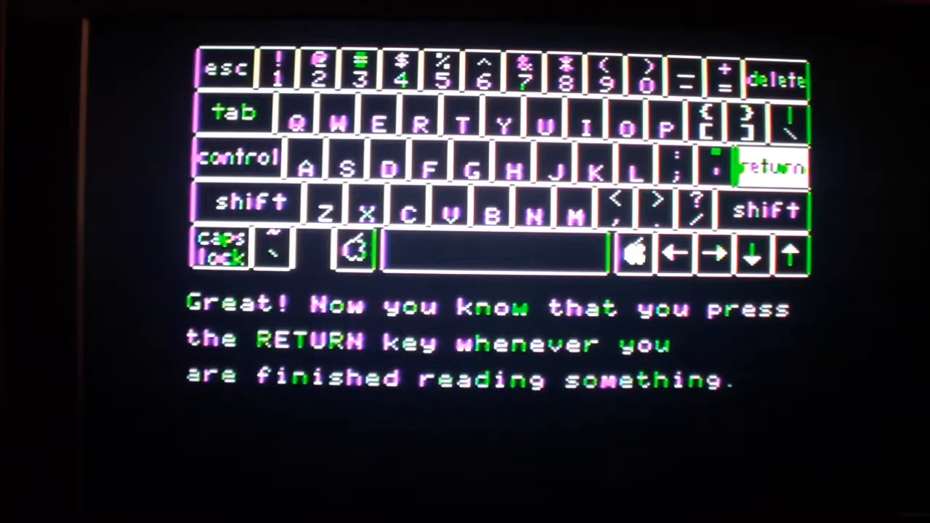
{"action": "key", "text": "return"}
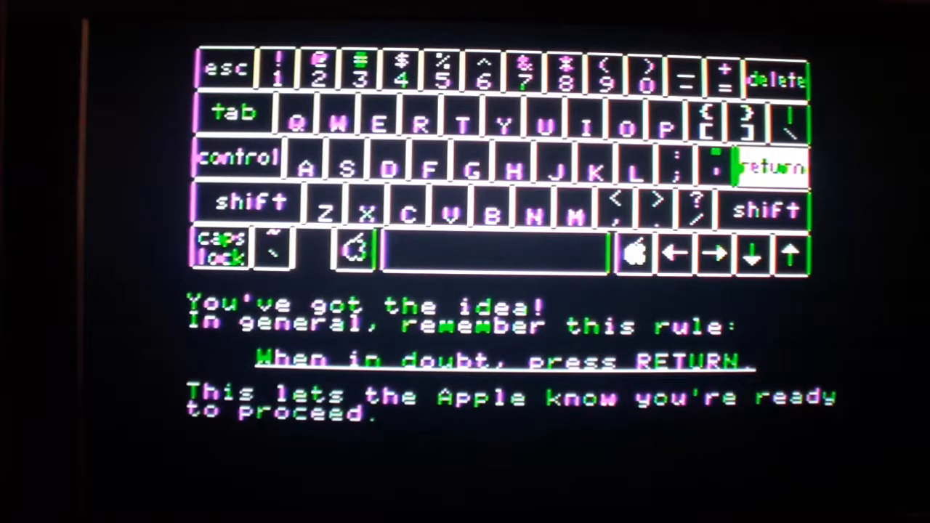
{"action": "key", "text": "return"}
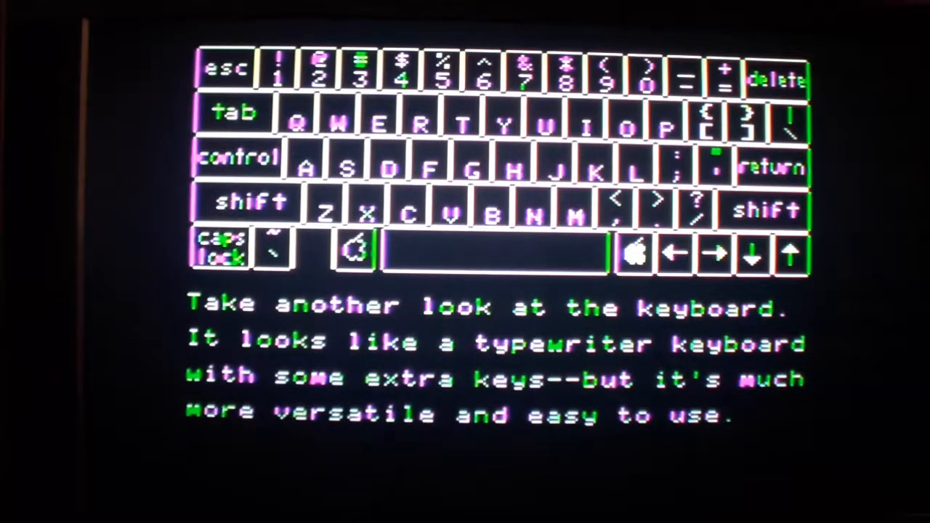
Step: Page through the keyboard overview and blinking-bar cursor screens until the YES question appears
{"action": "key", "text": "Return"}
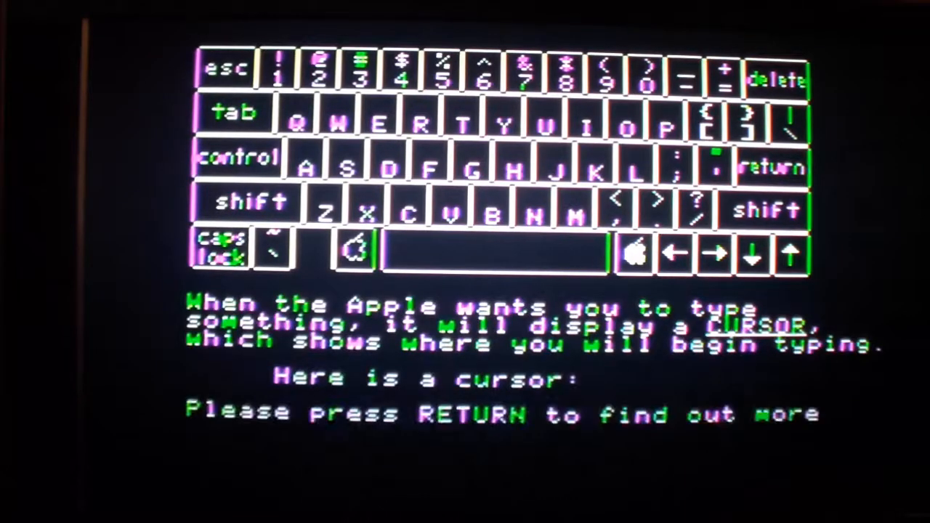
{"action": "key", "text": "Return"}
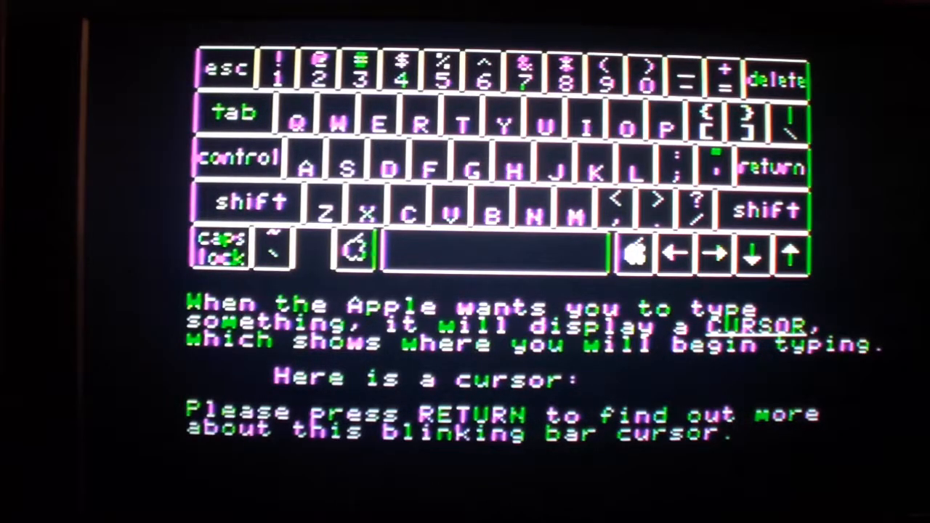
{"action": "key", "text": "return"}
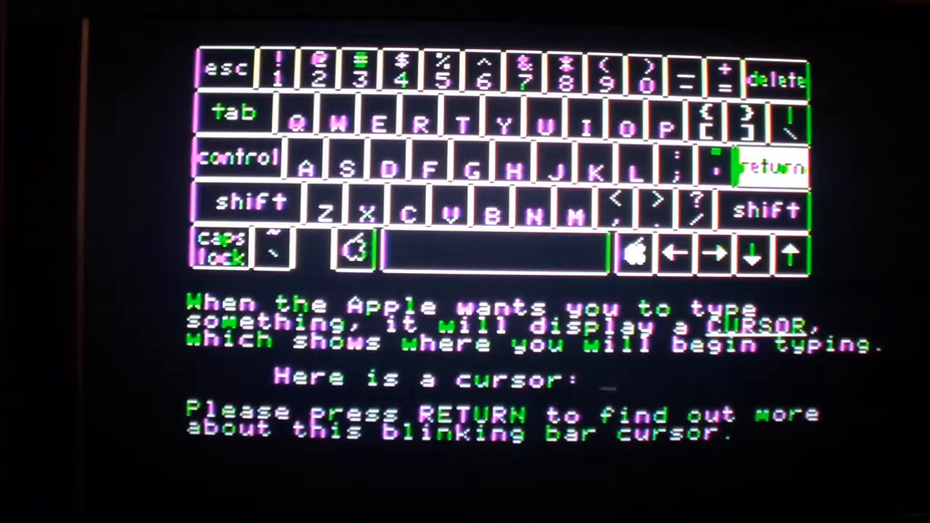
{"action": "key", "text": "return"}
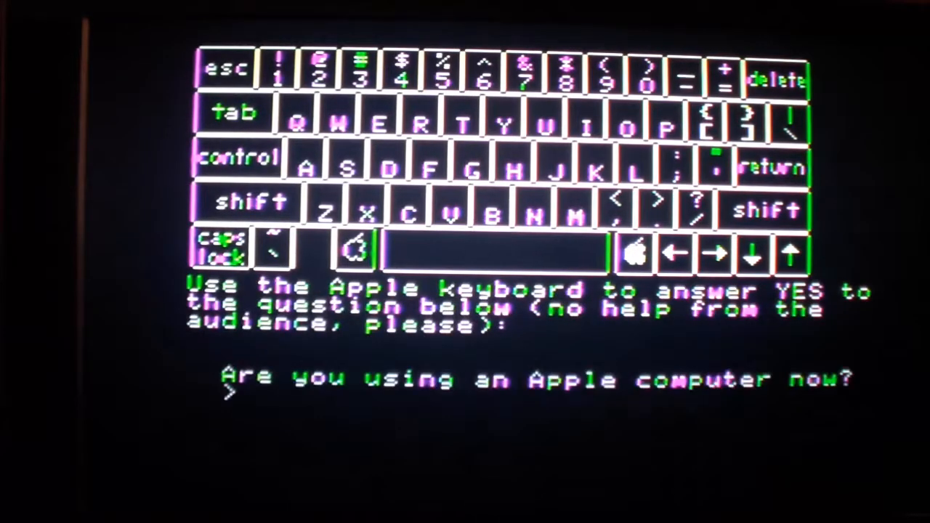
Step: Answer YES to the Apple computer question and continue to the auto-repeat lesson
{"action": "key", "text": "y"}
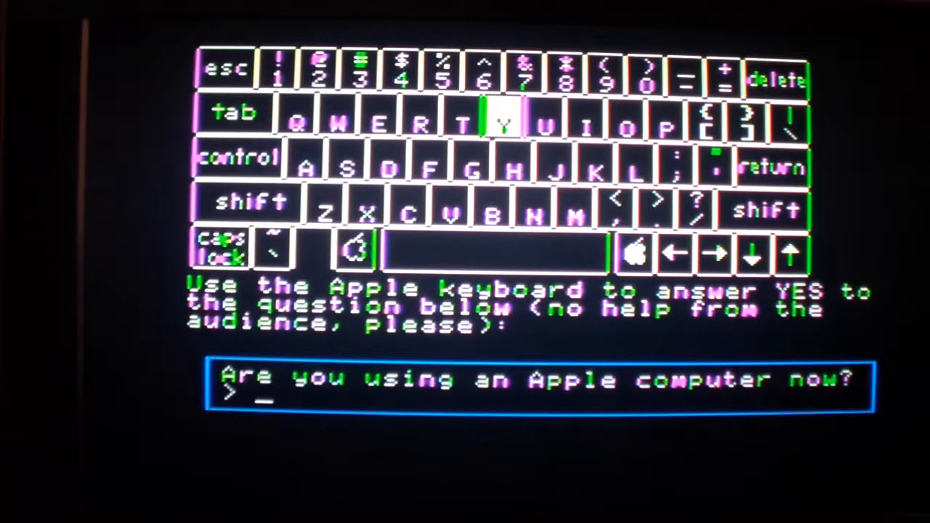
{"action": "type", "text": "YES"}
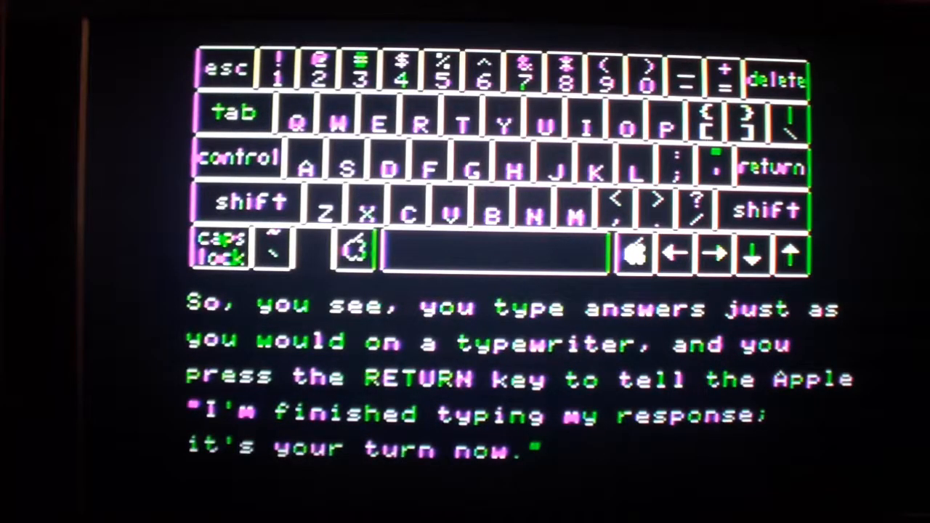
{"action": "key", "text": "return"}
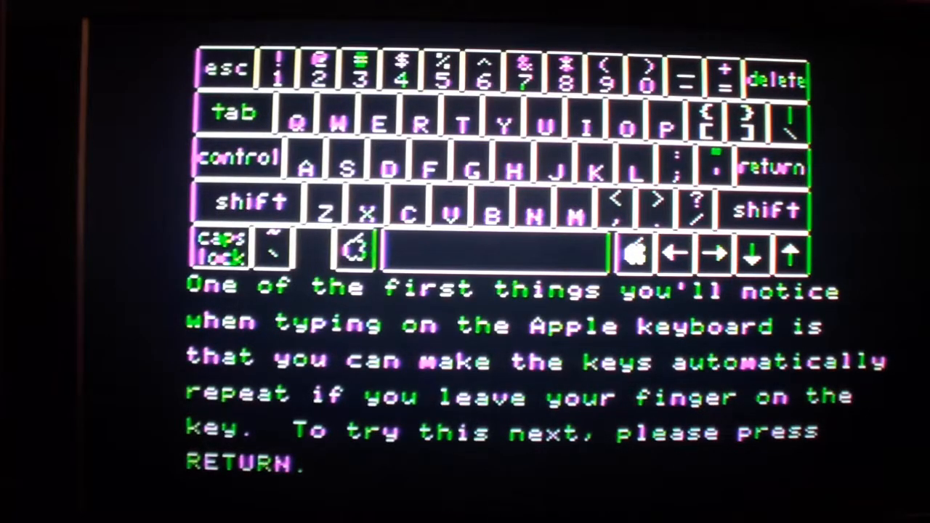
Step: Complete the hold-down-H auto-repeat practice and continue to the DELETE lesson
{"action": "key", "text": "Return"}
{"action": "type", "text": "HHHHHHHHHHHHHHHHHHHHHHHHHHHHHH"}
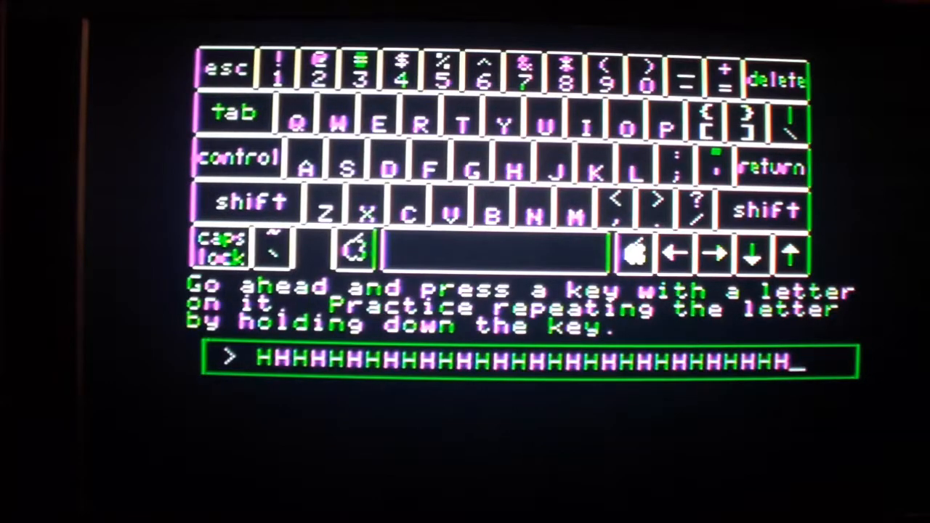
{"action": "key", "text": "return"}
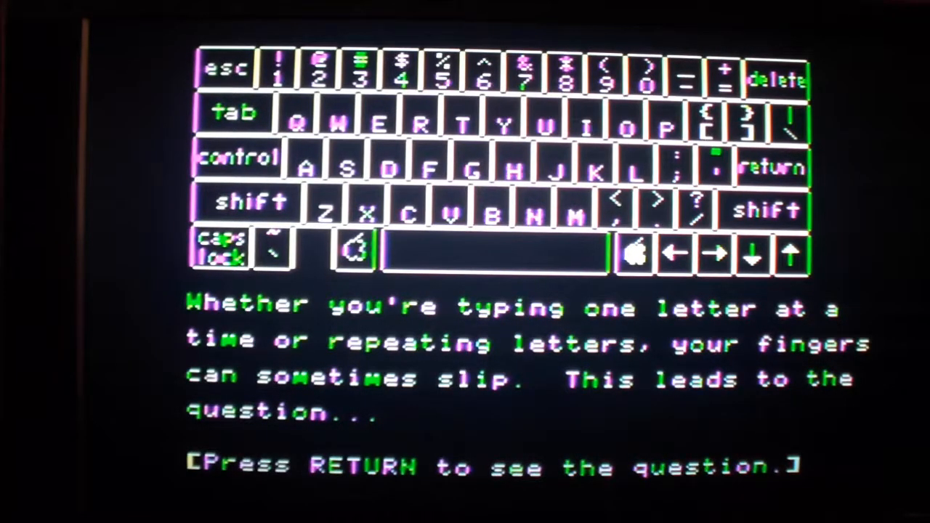
{"action": "key", "text": "Return"}
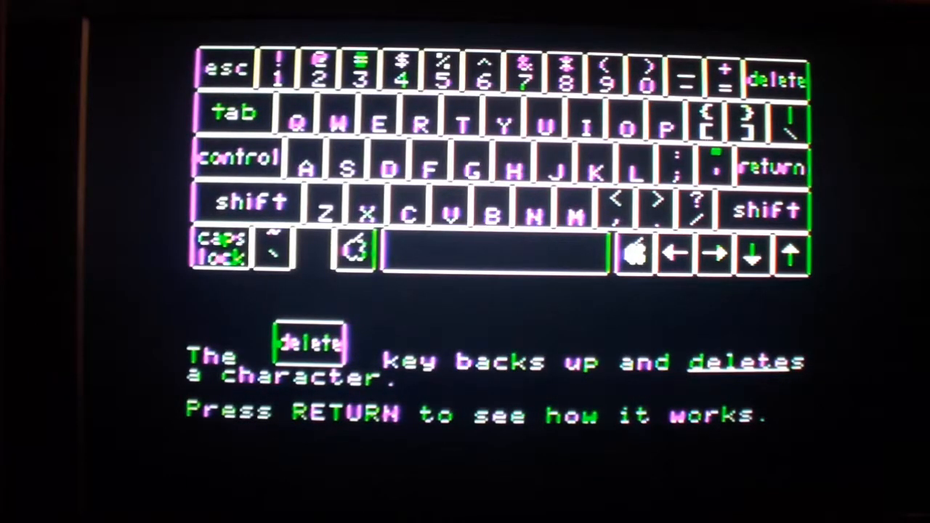
Step: Correct 'Applf' to 'Apple' and 'dolt' to 'doll' using DELETE and retyping
{"action": "key", "text": "return"}
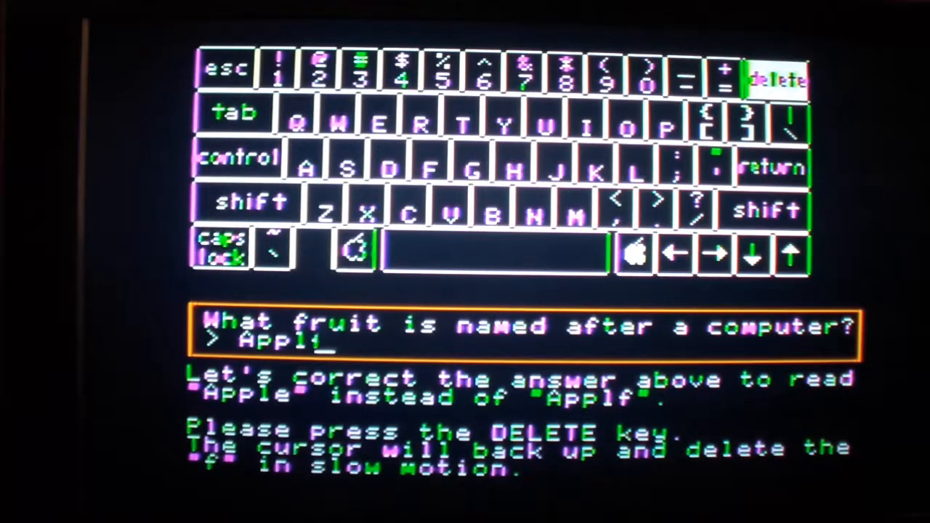
{"action": "key", "text": "delete"}
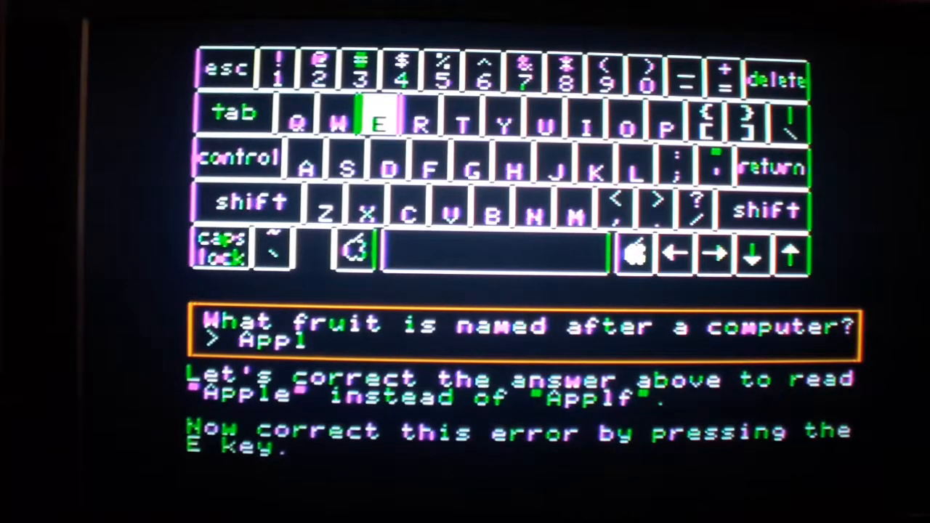
{"action": "key", "text": "e"}
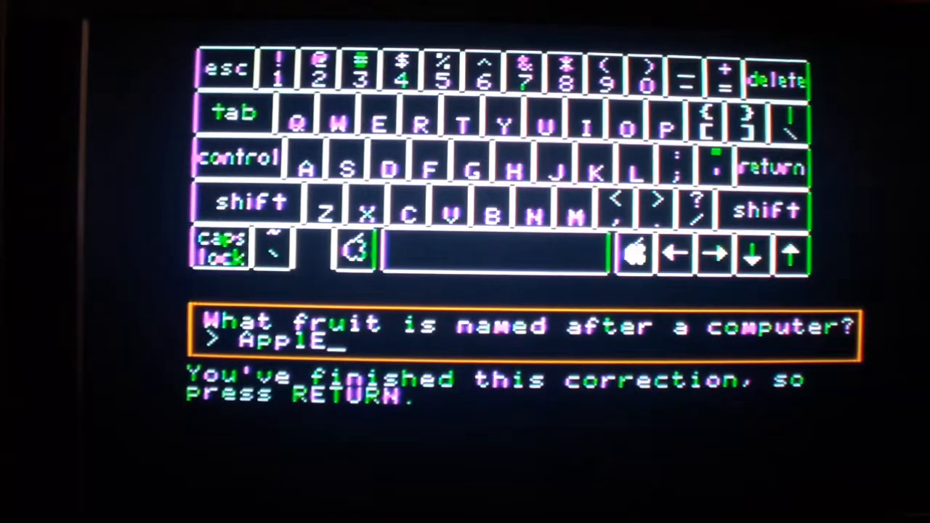
{"action": "key", "text": "return"}
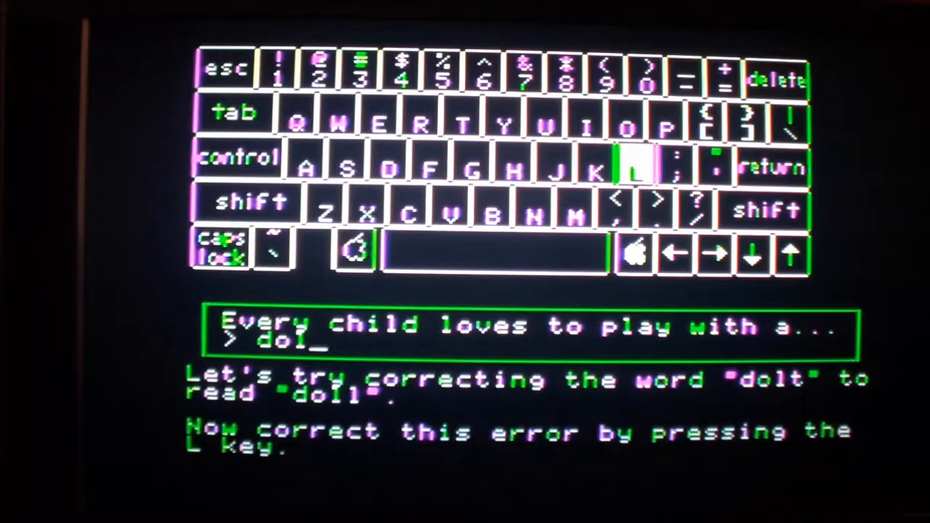
{"action": "key", "text": "l"}
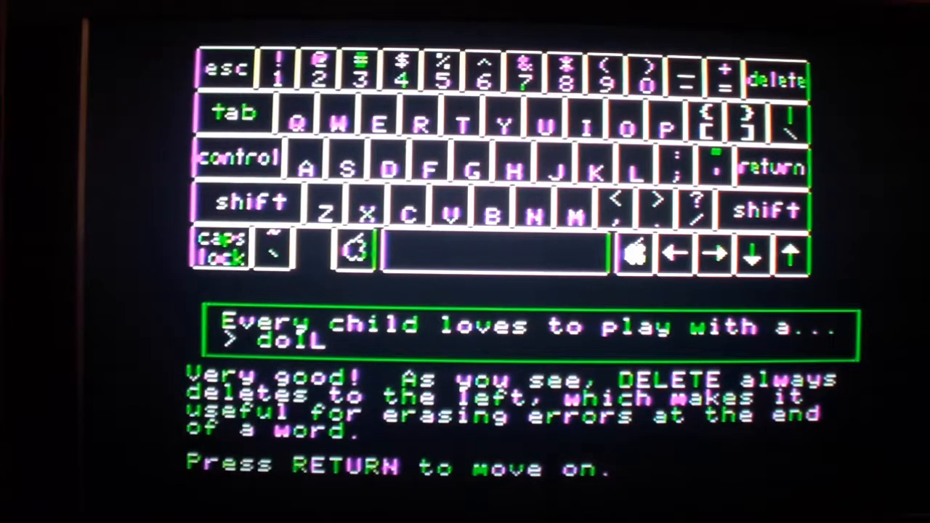
Step: Leave the delete lesson, confirm the 'Spain' correction, and reach the next example
{"action": "key", "text": "return"}
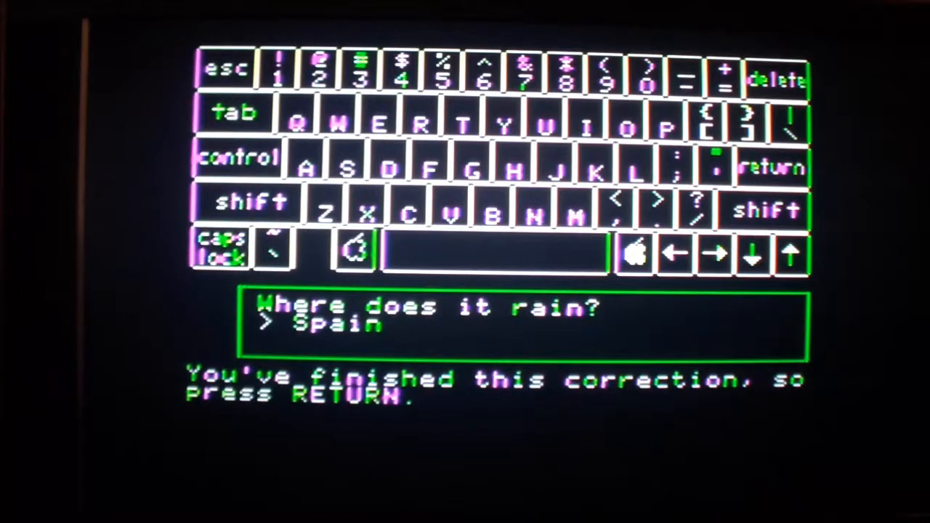
{"action": "key", "text": "Return"}
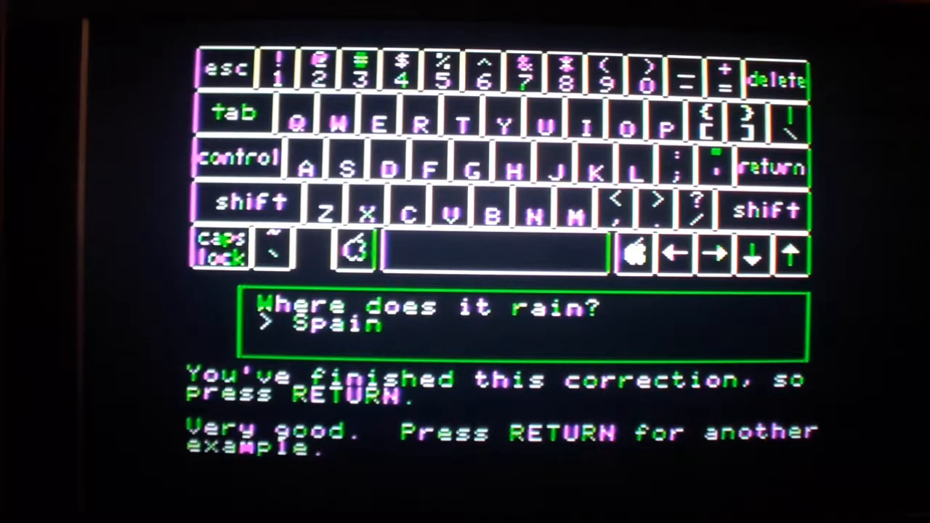
{"action": "key", "text": "return"}
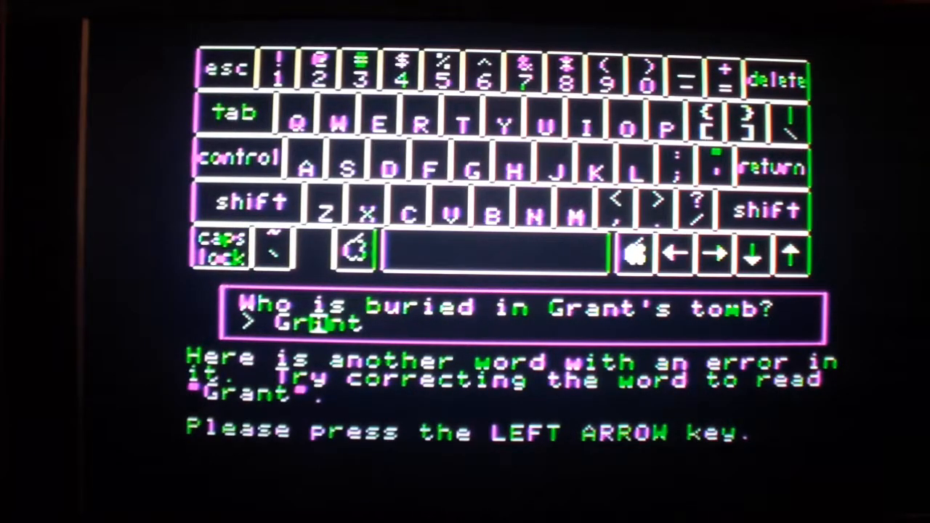
Step: Move the cursor back with LEFT ARROW to the misspelled letter in 'Grint'
{"action": "key", "text": "left"}
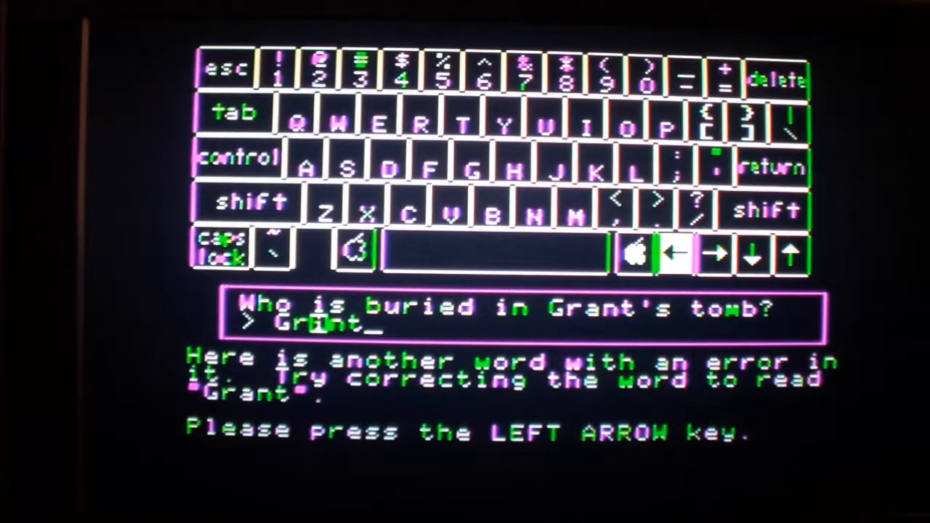
{"action": "key", "text": "left"}
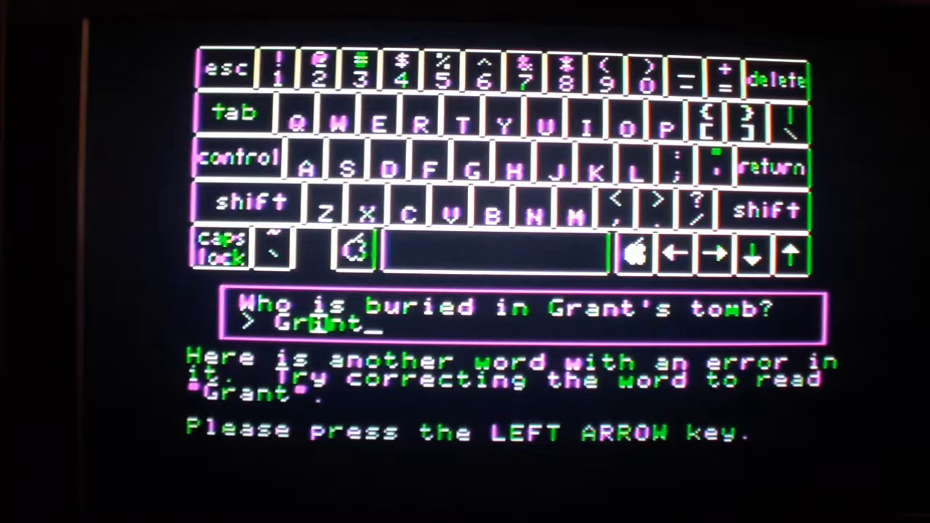
{"action": "key", "text": "left"}
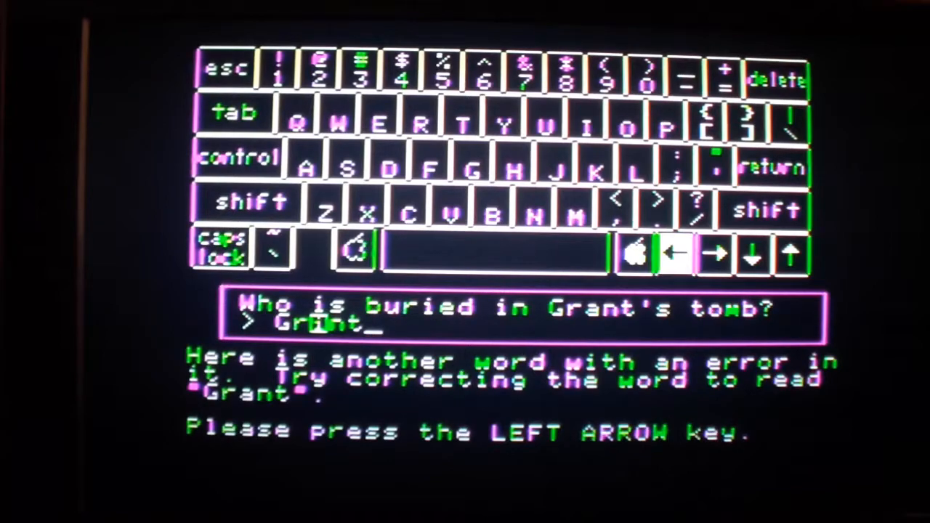
{"action": "key", "text": "left"}
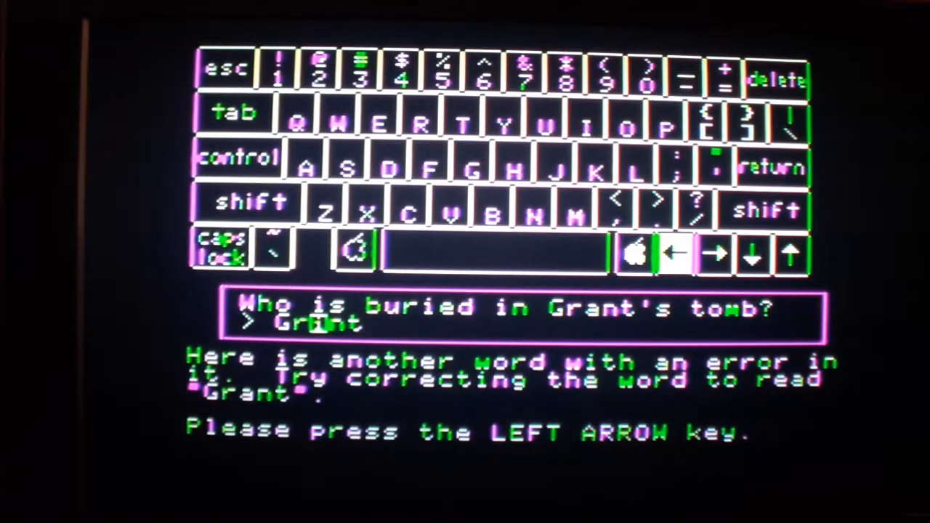
{"action": "key", "text": "left"}
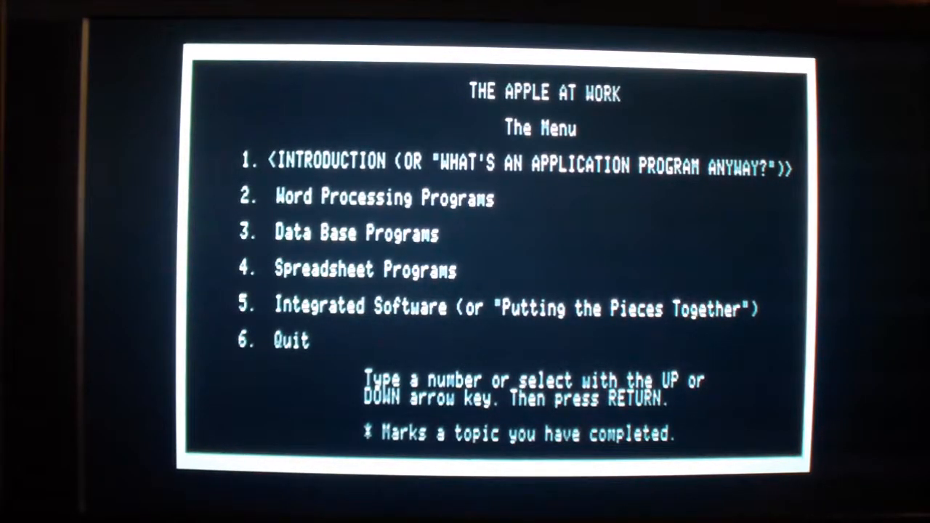
Step: Choose topic 1, Introduction, and page through the opening office story
{"action": "type", "text": "1"}
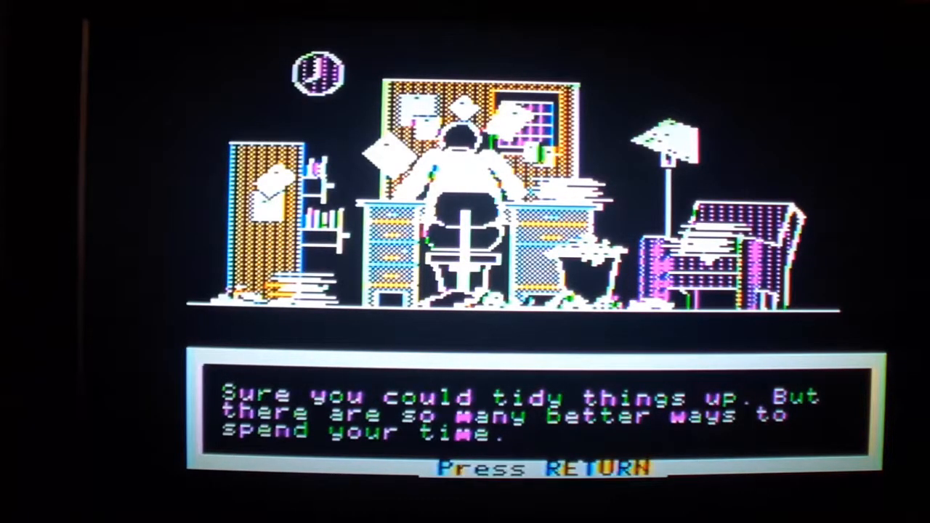
{"action": "key", "text": "Return"}
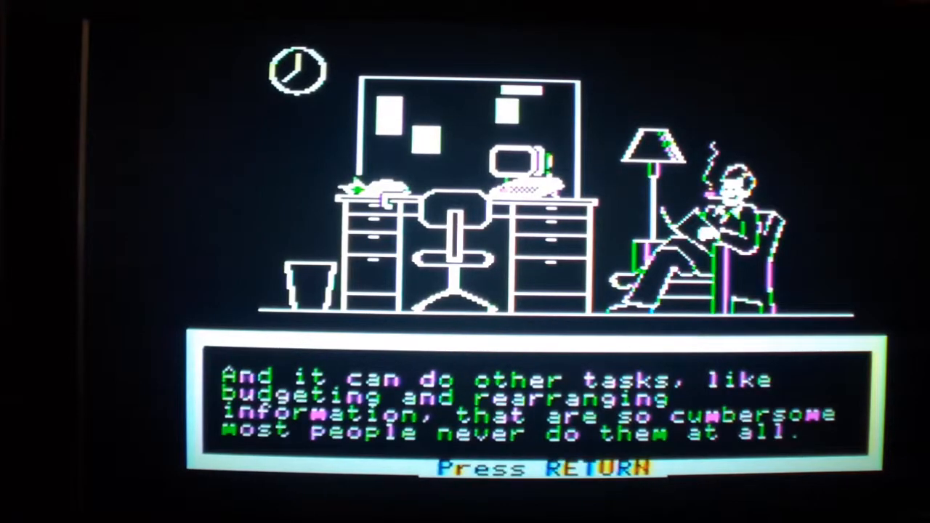
Step: Finish the office narration and survey instructions, then start the Ziegfeld Organizational Assessment survey
{"action": "key", "text": "return"}
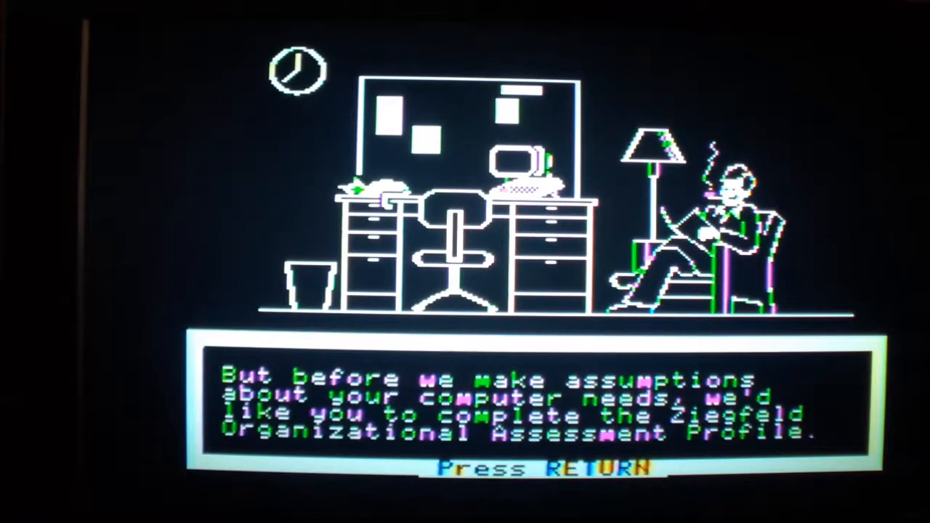
{"action": "key", "text": "return"}
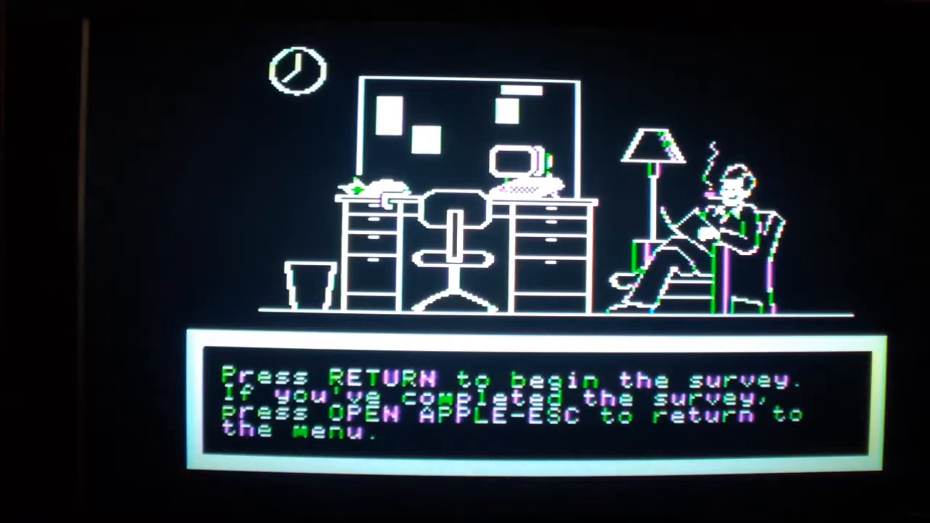
{"action": "key", "text": "Return"}
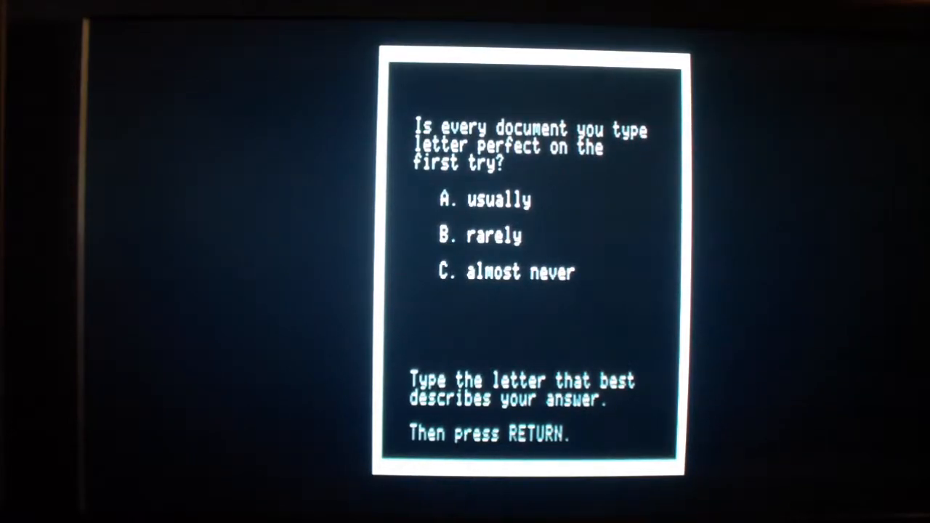
Step: Answer C, 'almost never', to the letter-perfect typed documents question
{"action": "type", "text": "C"}
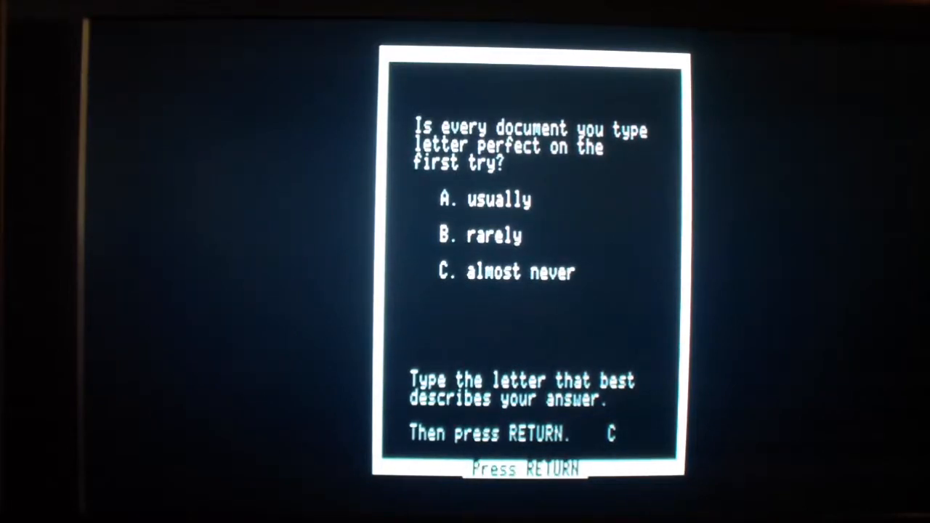
{"action": "key", "text": "Return"}
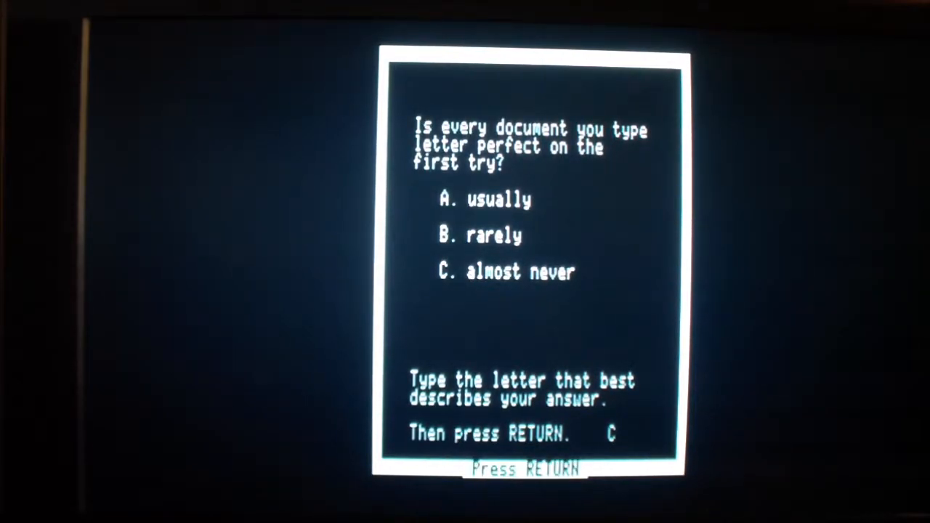
{"action": "key", "text": "Return"}
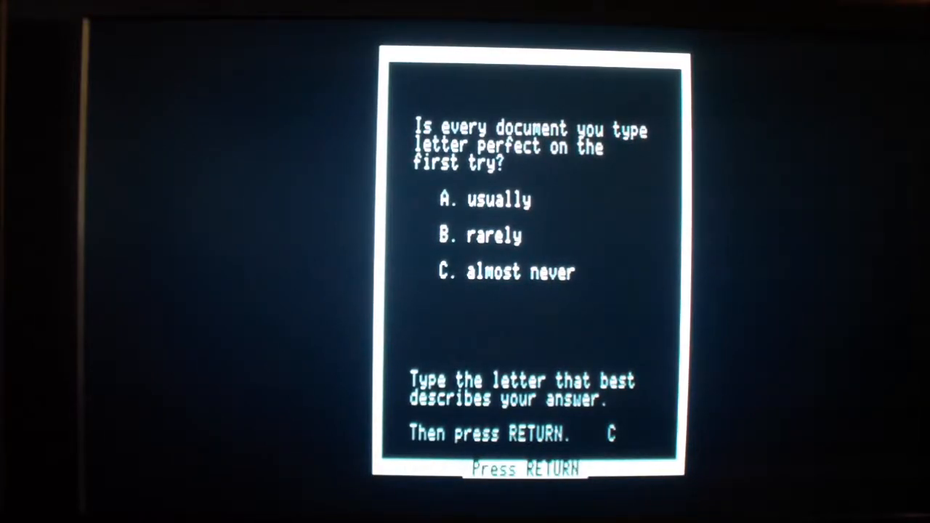
{"action": "key", "text": "Return"}
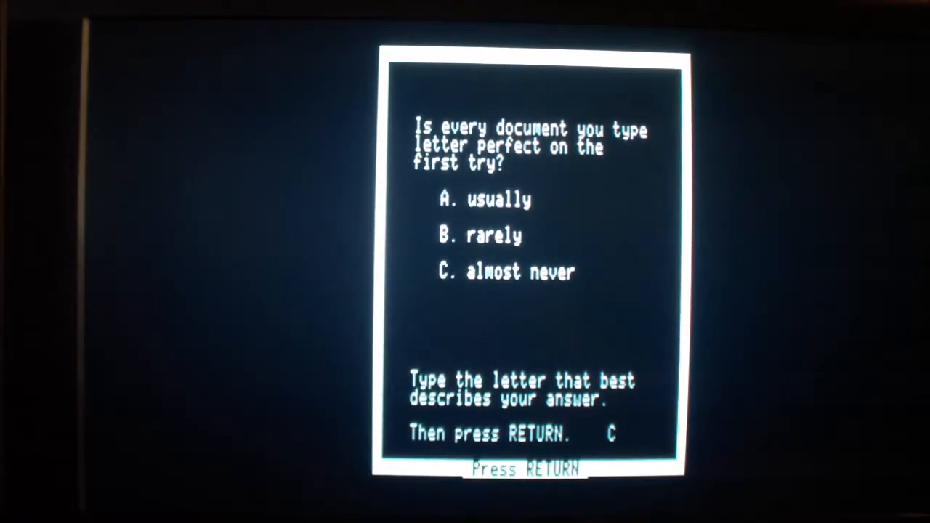
{"action": "key", "text": "Return"}
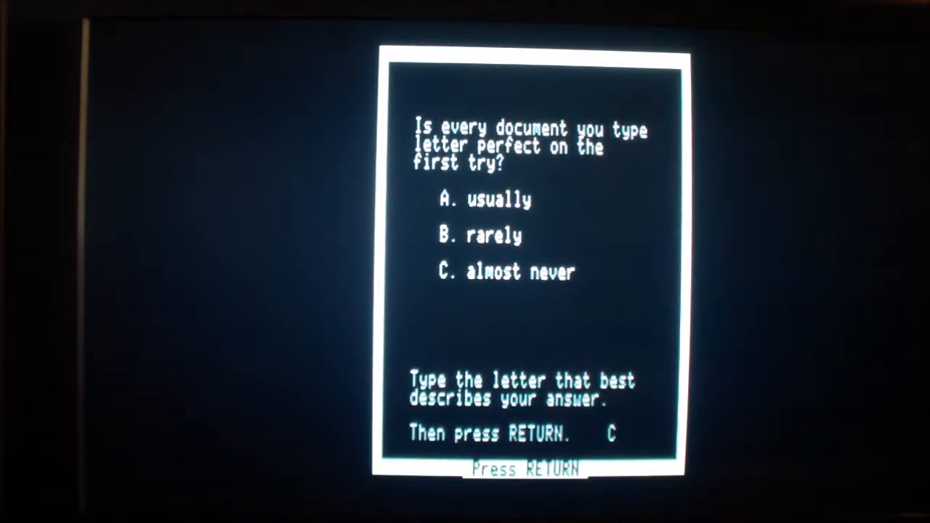
{"action": "key", "text": "Return"}
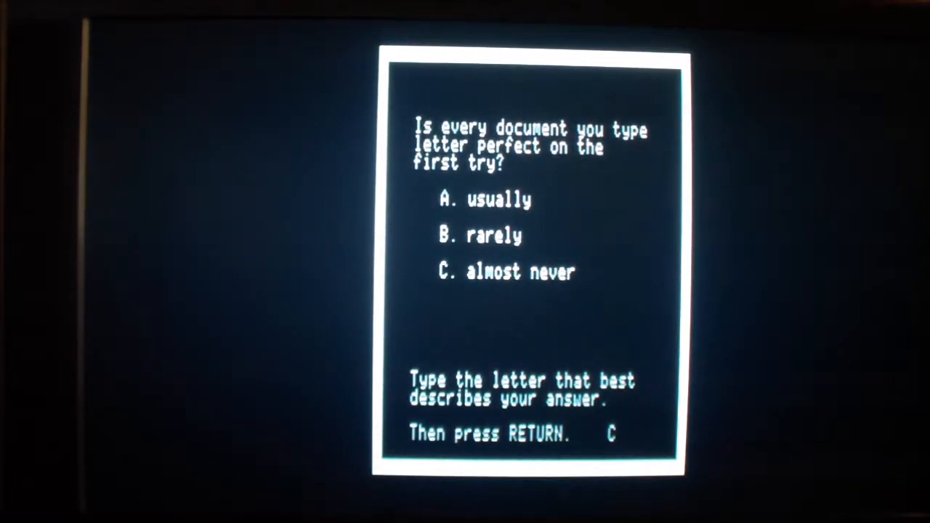
{"action": "key", "text": "Return"}
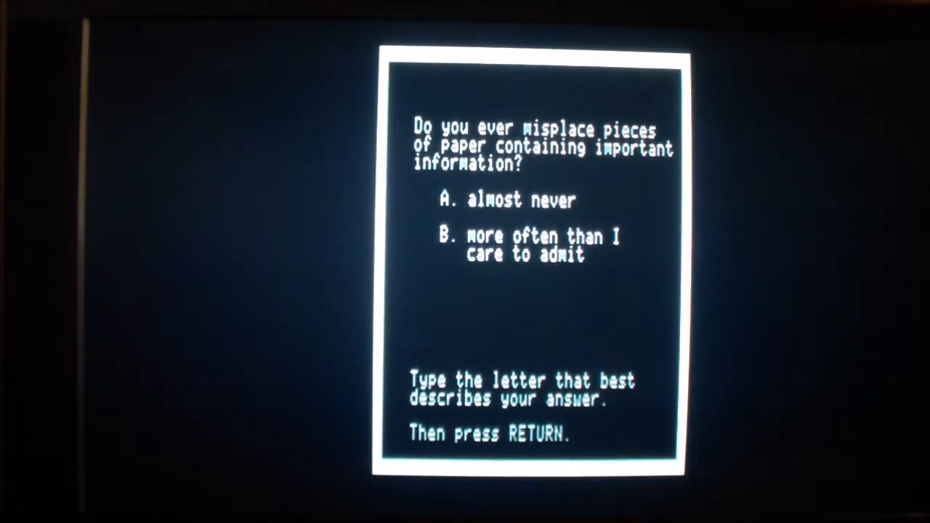
Step: Enter B for the misplaced-papers question and B for the file-hunting question
{"action": "type", "text": "B"}
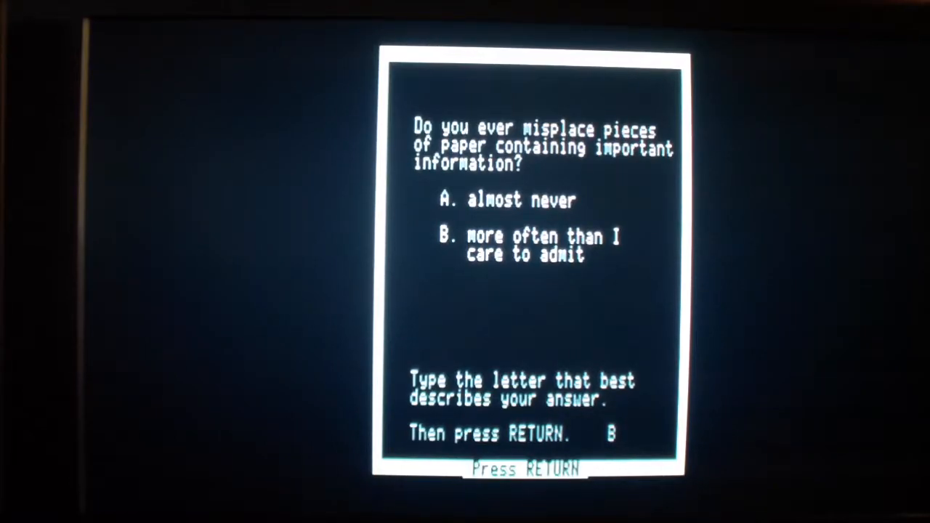
{"action": "key", "text": "Return"}
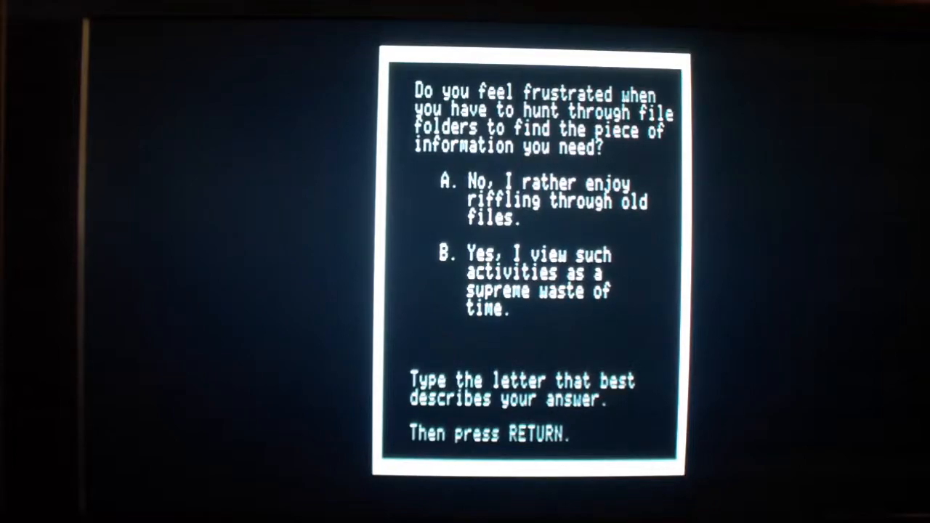
{"action": "type", "text": "B"}
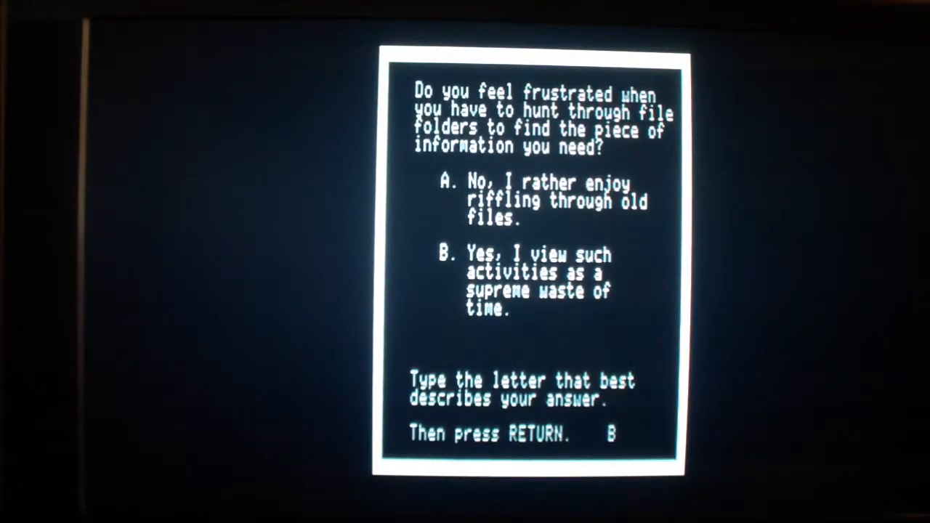
{"action": "key", "text": "Return"}
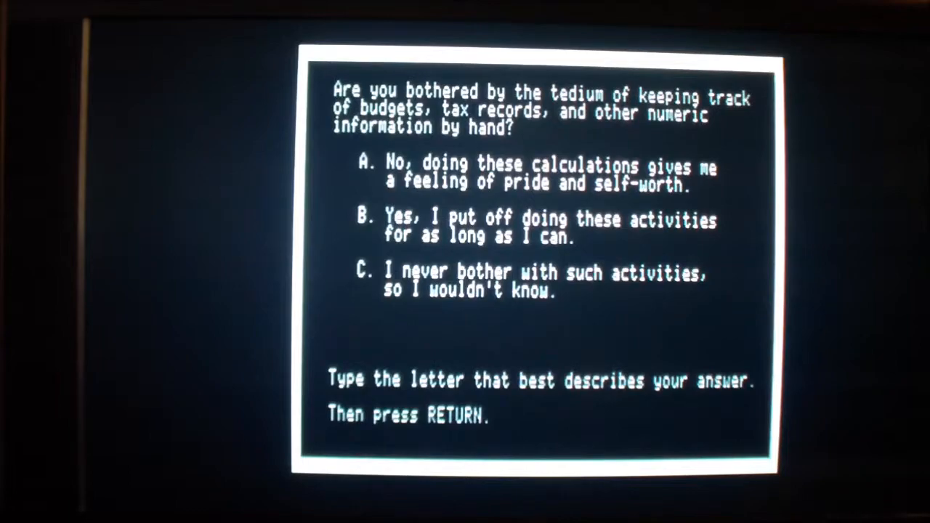
Step: Answer B to the budgets question and the final survey question
{"action": "type", "text": "B"}
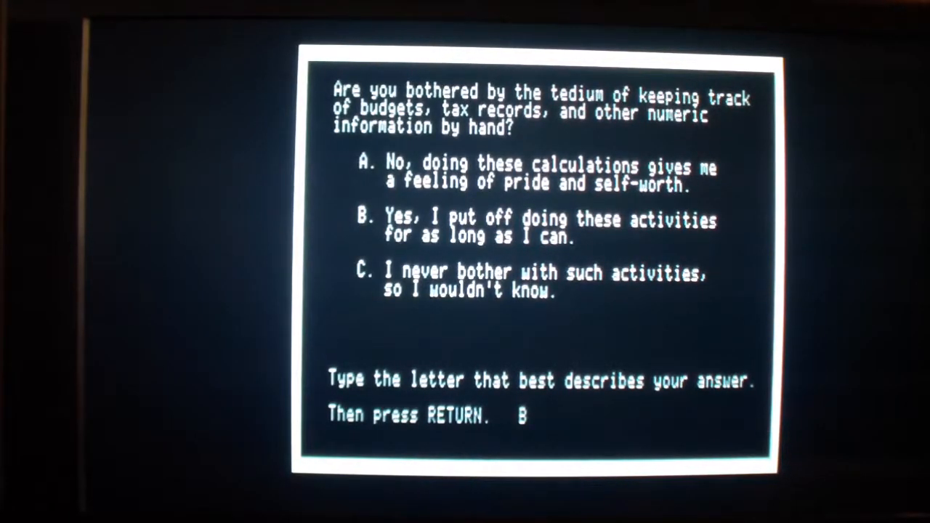
{"action": "key", "text": "Return"}
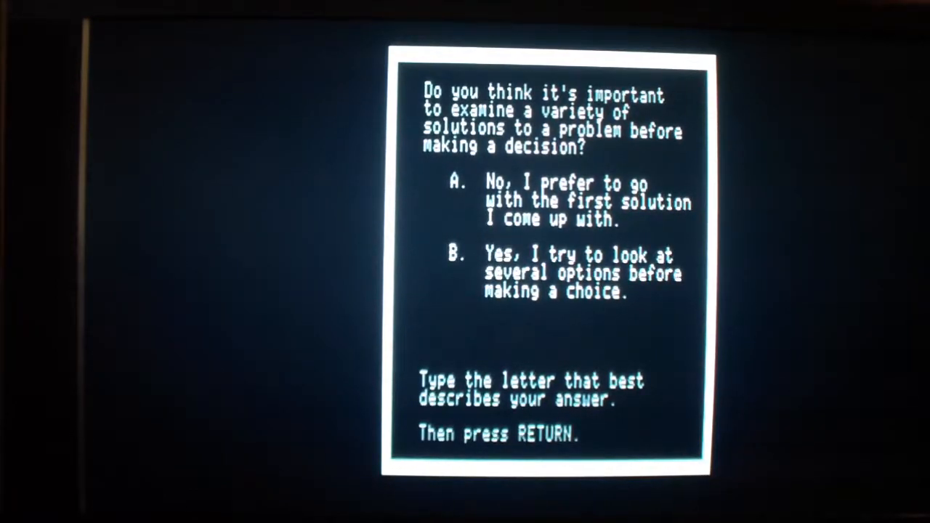
{"action": "type", "text": "B"}
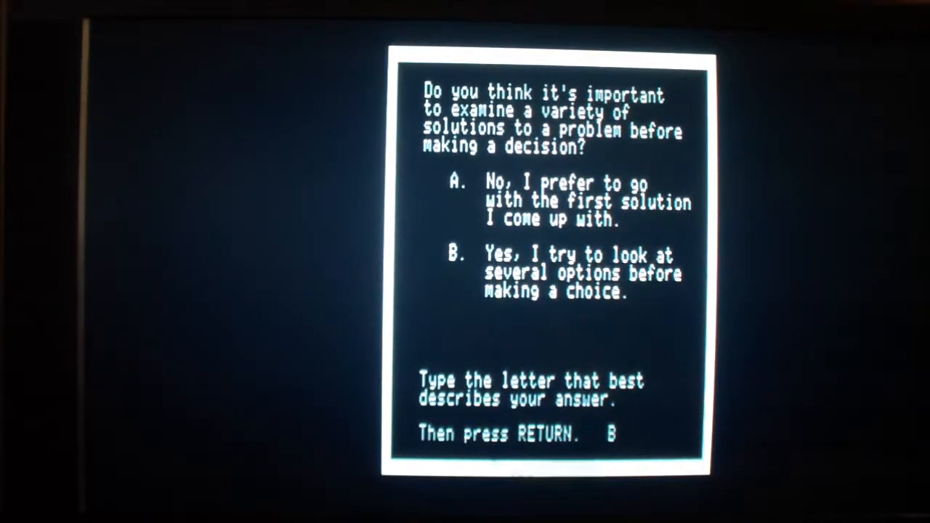
{"action": "key", "text": "Return"}
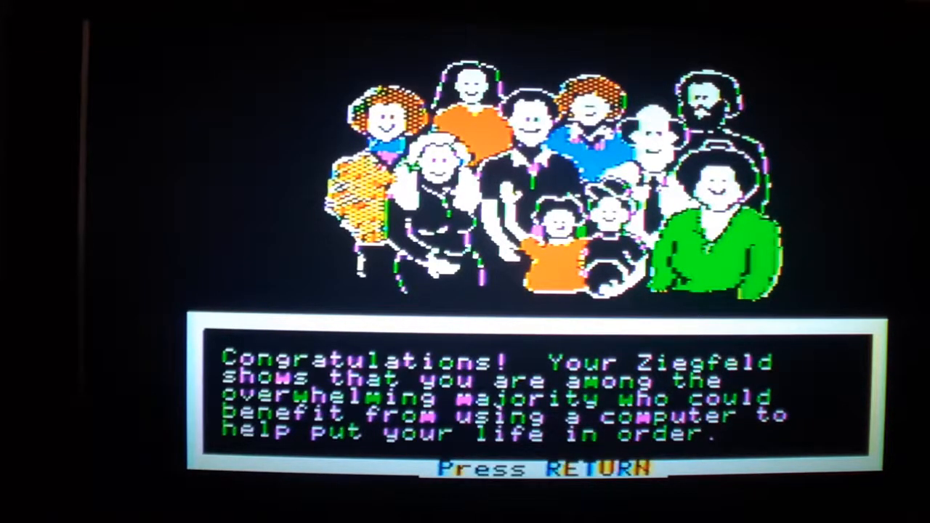
Step: Advance past the survey congratulations and disk overview to the three kinds of information
{"action": "key", "text": "Return"}
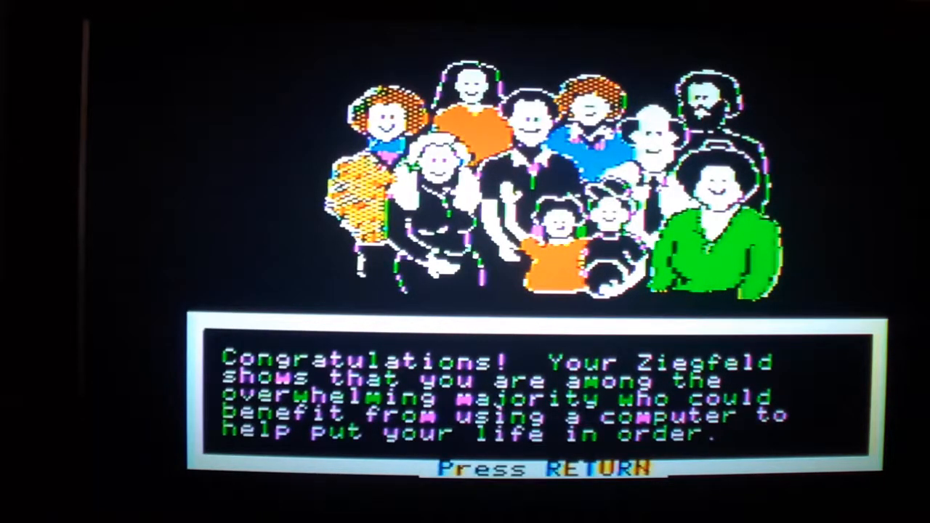
{"action": "key", "text": "Return"}
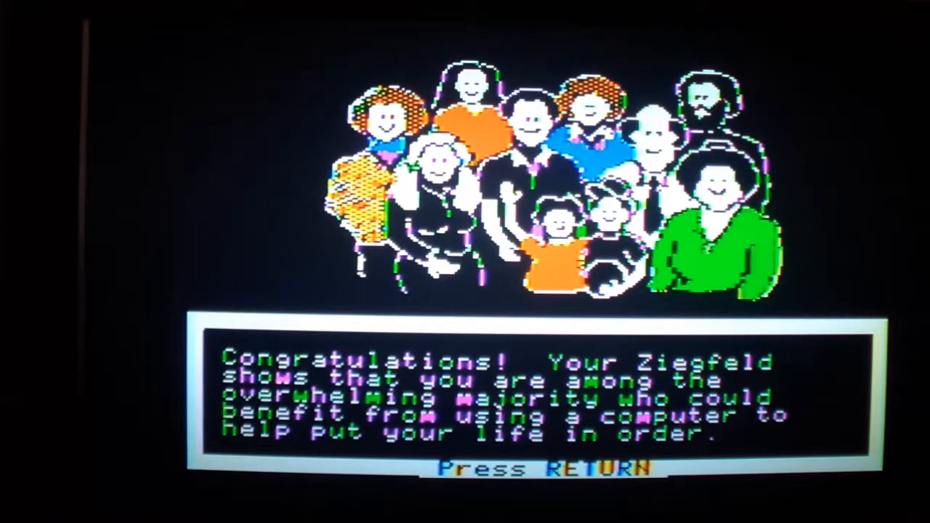
{"action": "key", "text": "return"}
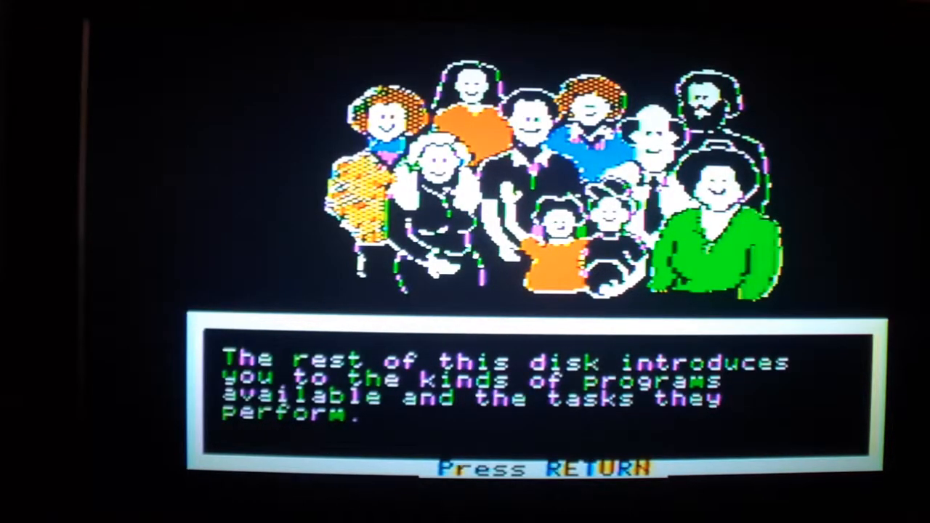
{"action": "key", "text": "Return"}
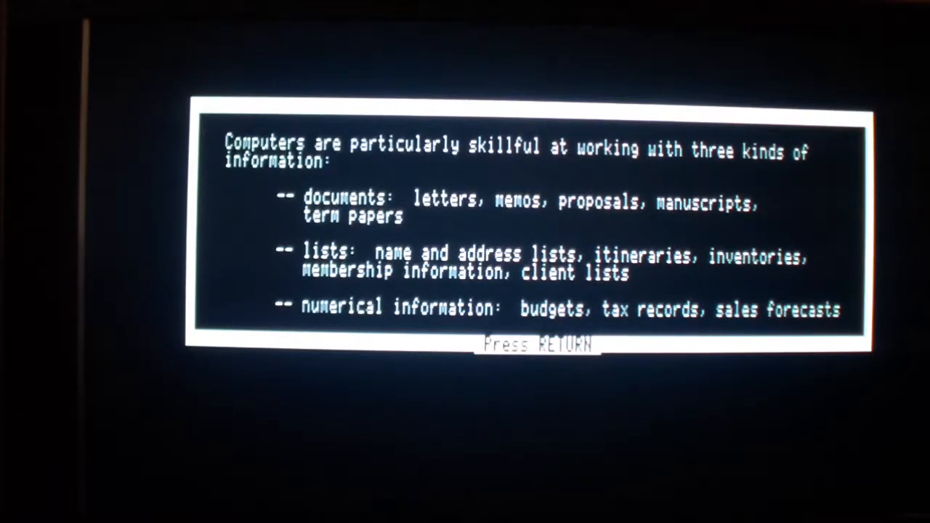
Step: Advance through the information and software screens to the document-editing program quiz
{"action": "key", "text": "Return"}
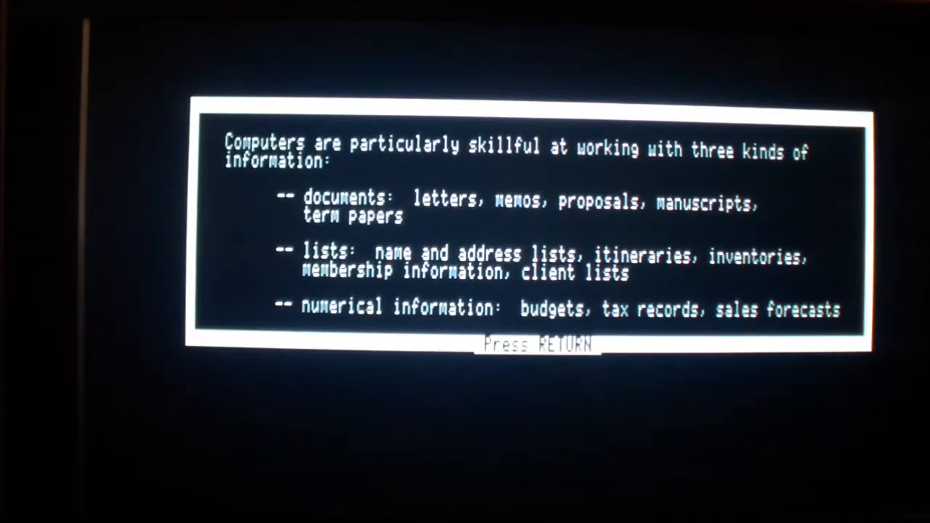
{"action": "key", "text": "Return"}
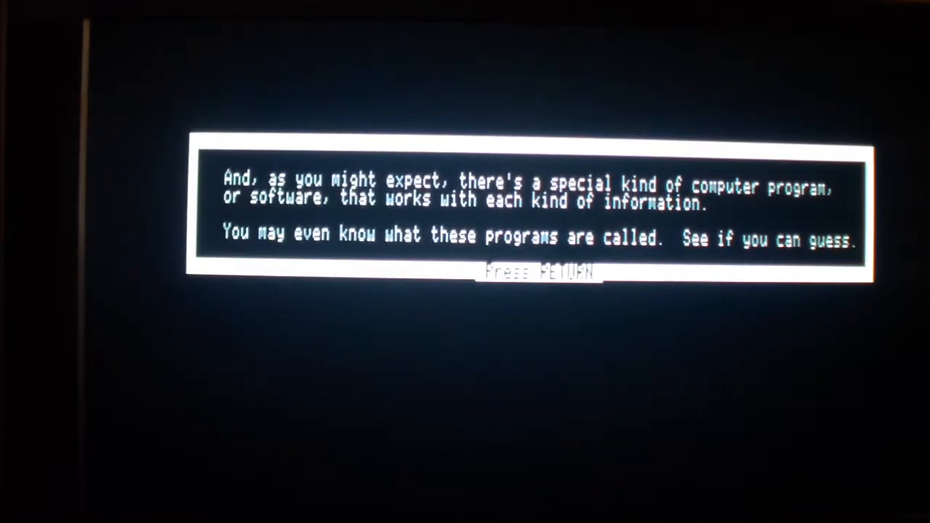
{"action": "key", "text": "Return"}
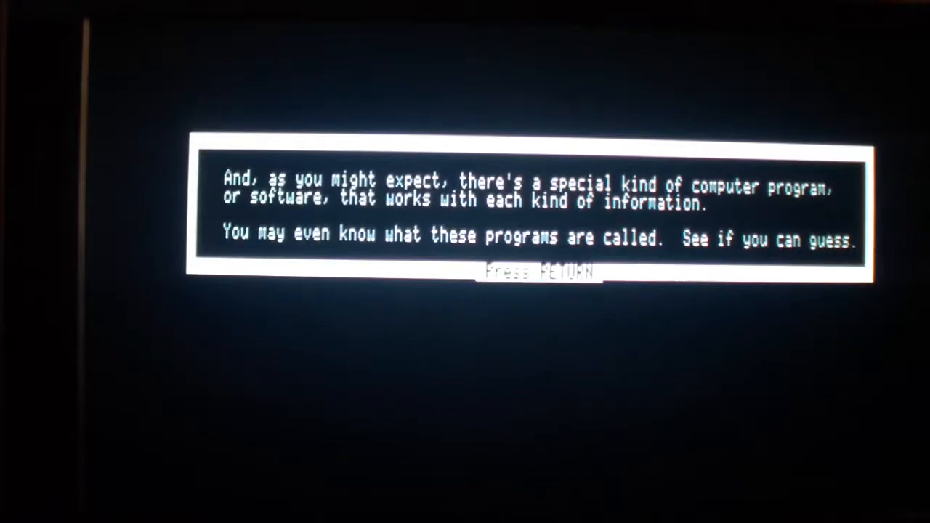
{"action": "key", "text": "Return"}
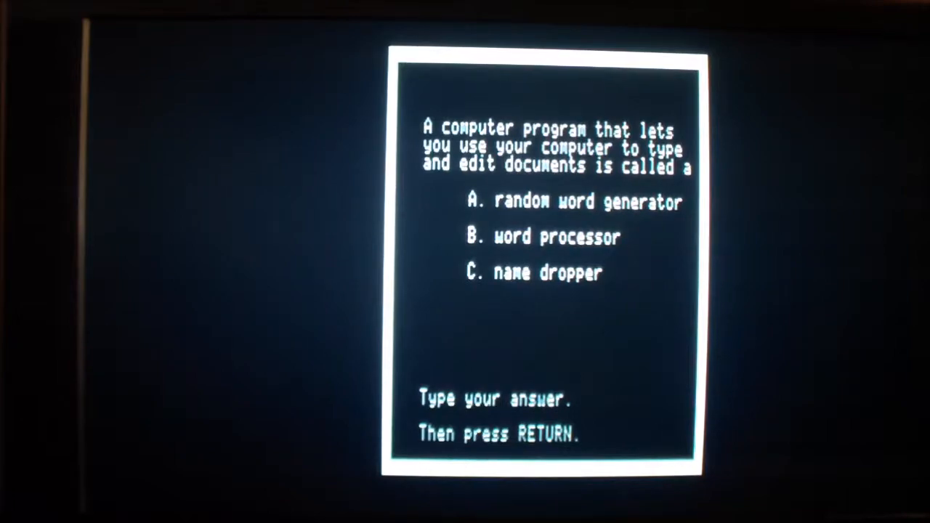
Step: Answer B (word processor) and continue after 'You got it!' to the data base question
{"action": "type", "text": "B"}
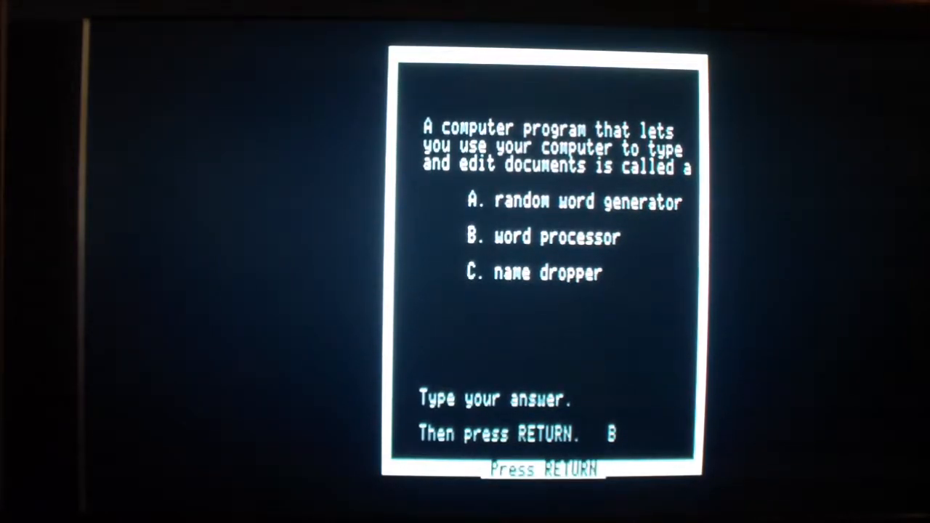
{"action": "key", "text": "Return"}
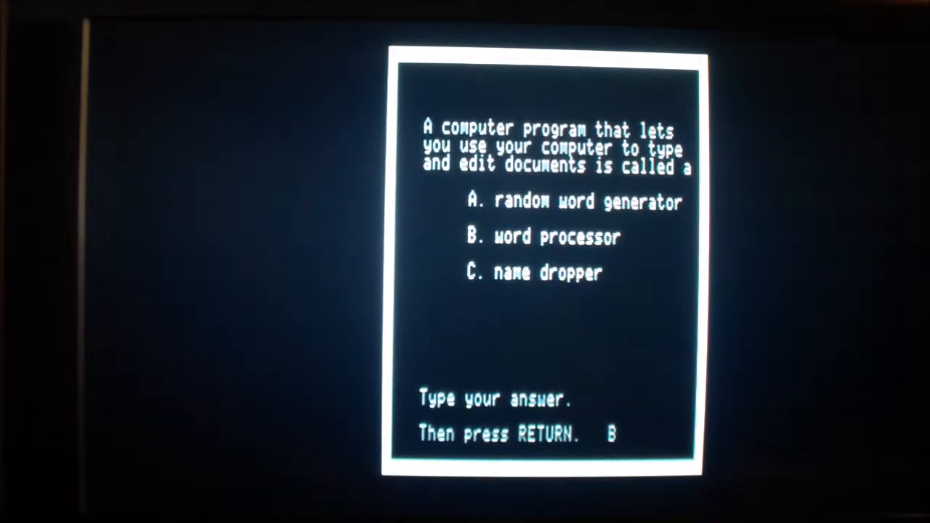
{"action": "key", "text": "Return"}
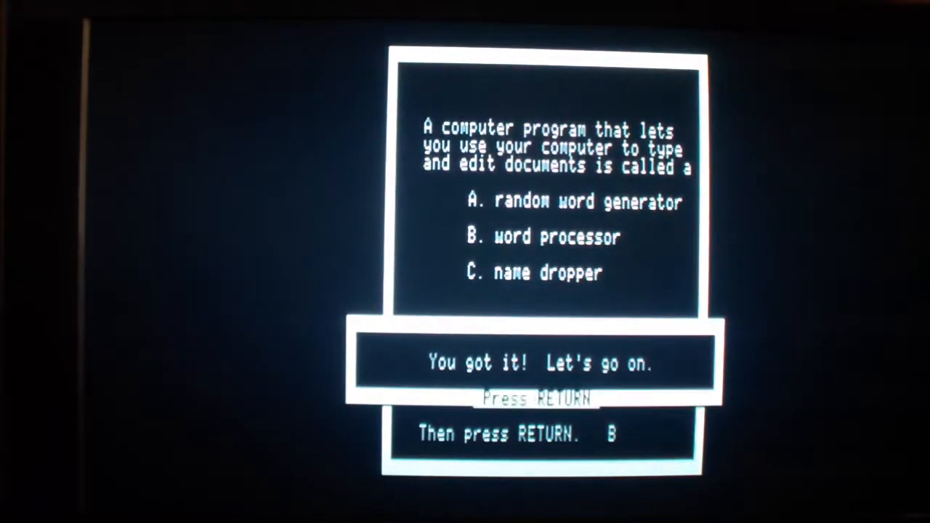
{"action": "key", "text": "Return"}
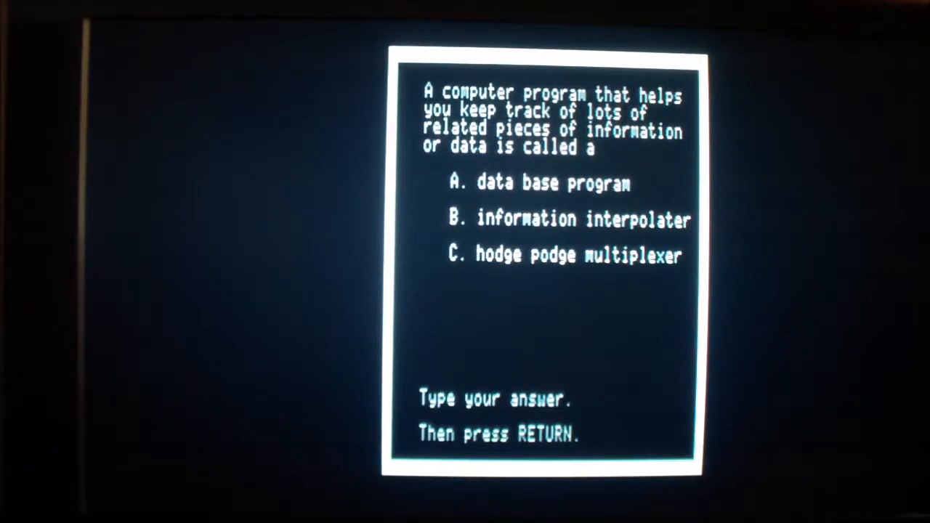
Step: Answer A (data base) and continue to the spreadsheet question
{"action": "type", "text": "A"}
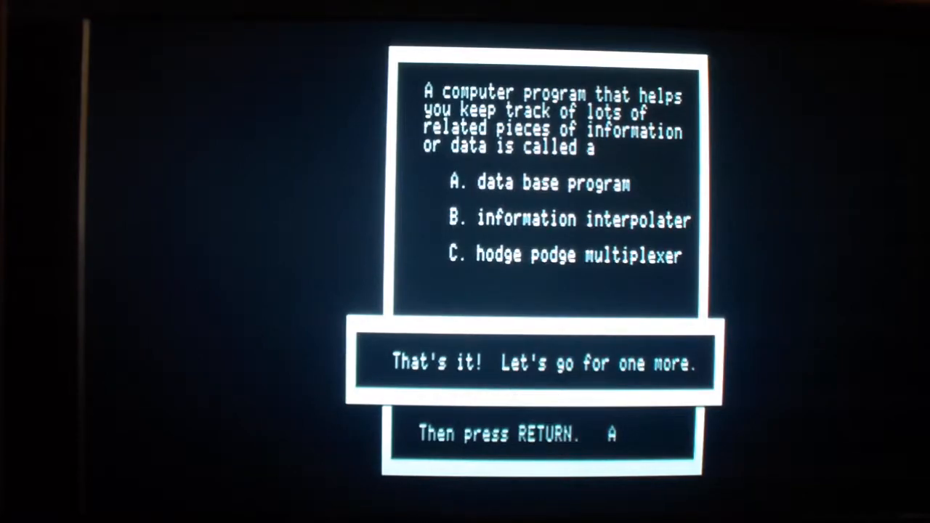
{"action": "key", "text": "Return"}
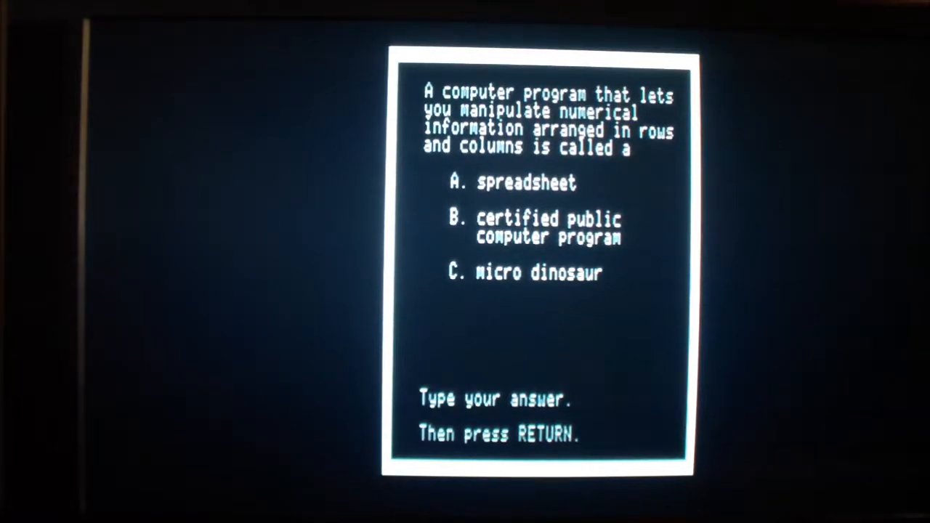
Step: Answer A (spreadsheet) to the rows-and-columns numbers question
{"action": "type", "text": "A"}
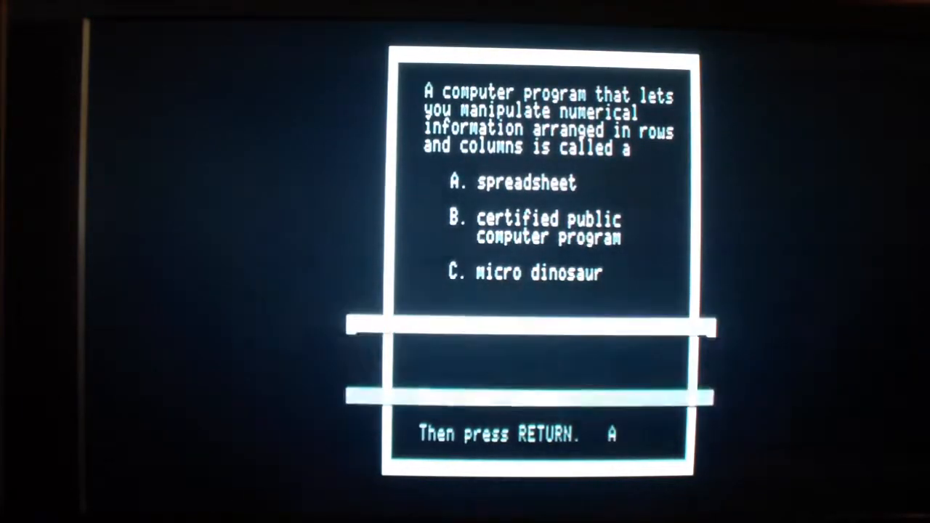
{"action": "key", "text": "Return"}
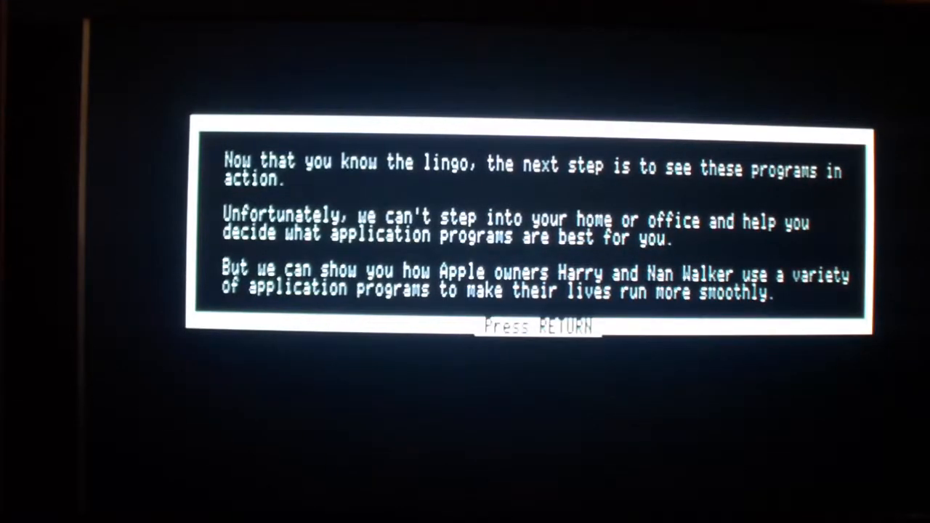
Step: Advance past the Harry and Nan Walker message through the AppleWorks introduction
{"action": "key", "text": "Return"}
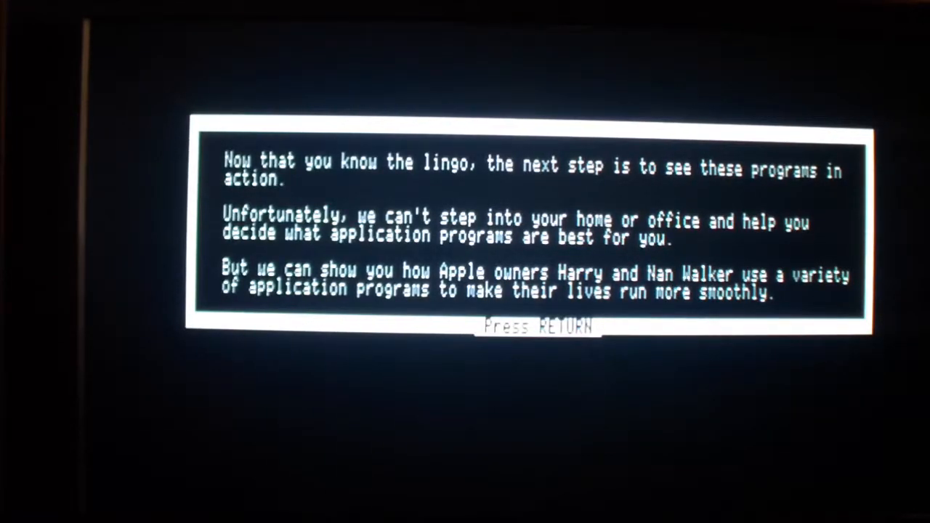
{"action": "key", "text": "Return"}
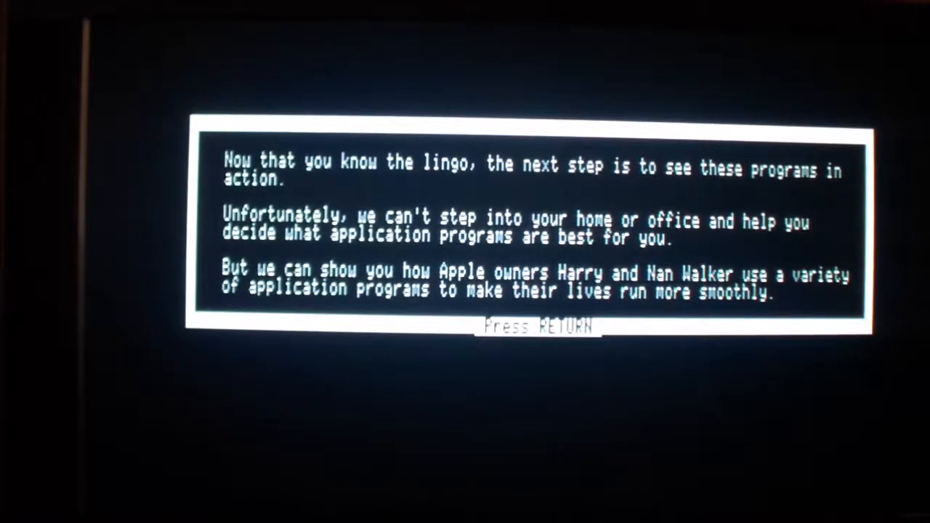
{"action": "key", "text": "Return"}
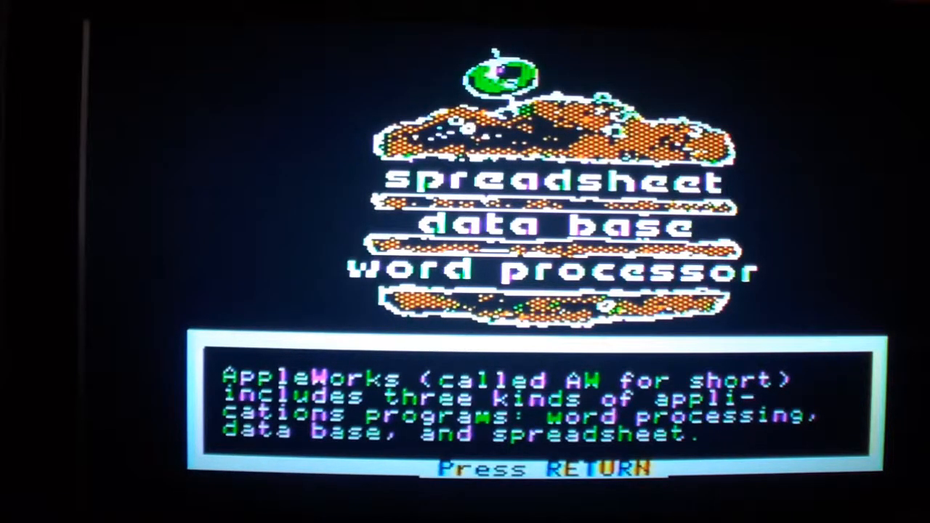
{"action": "key", "text": "Return"}
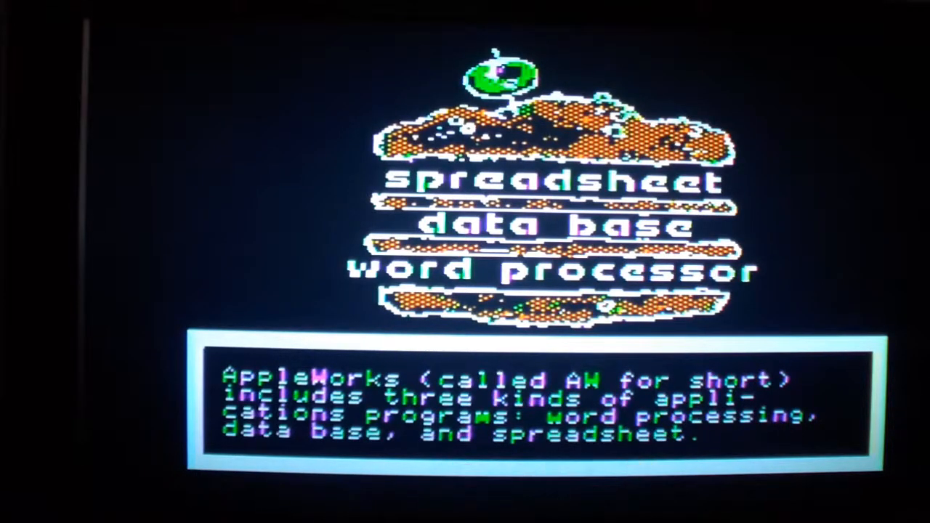